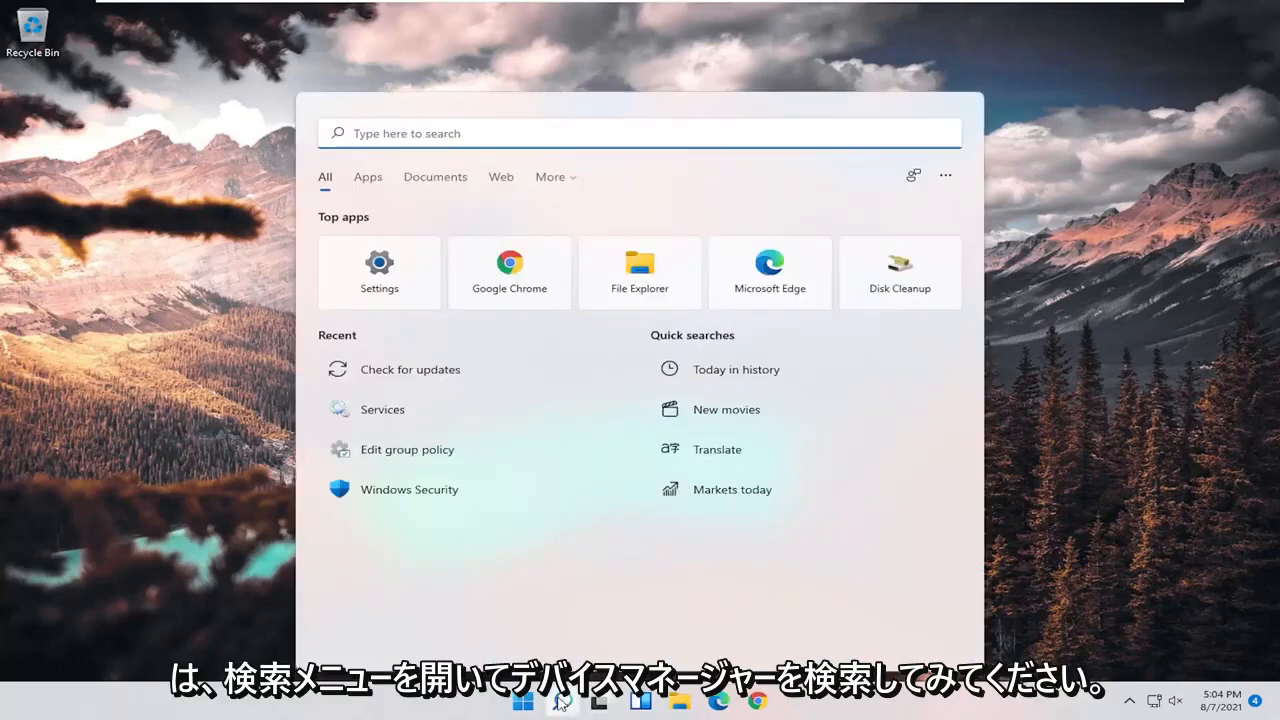
Search for 'device manager' and open Device Manager from the results
text(device manager)
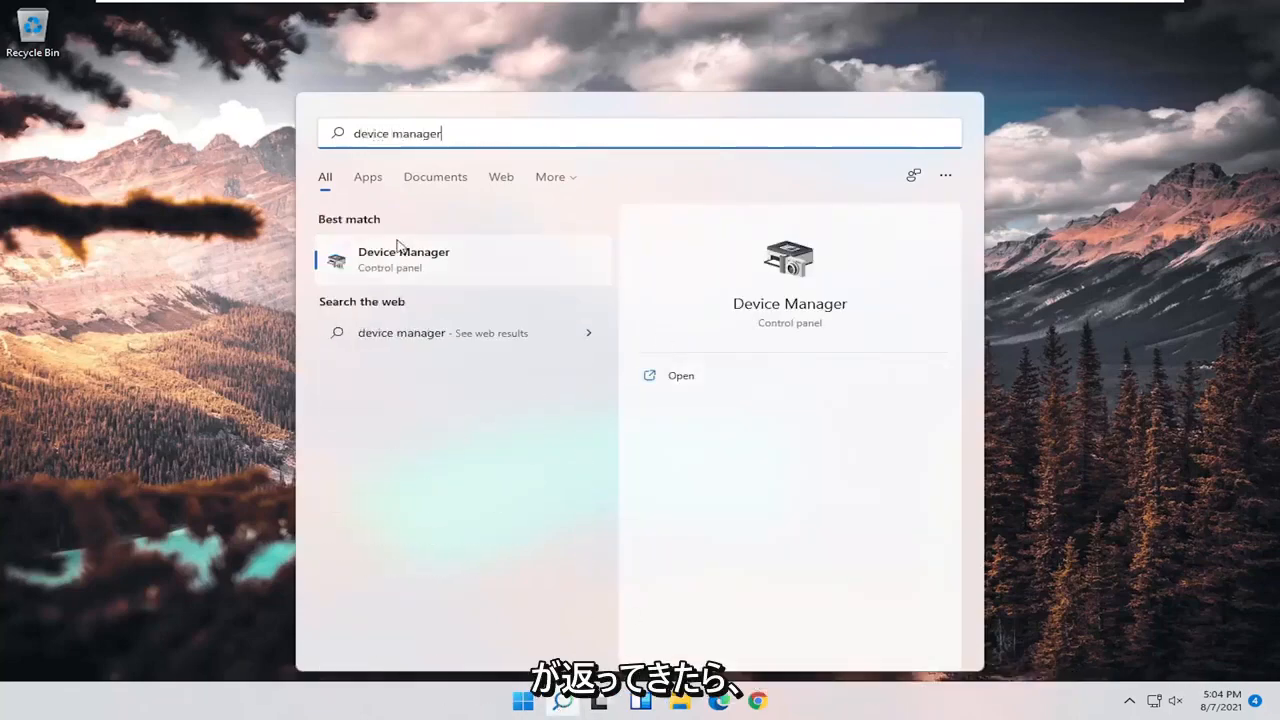
click(403, 258)
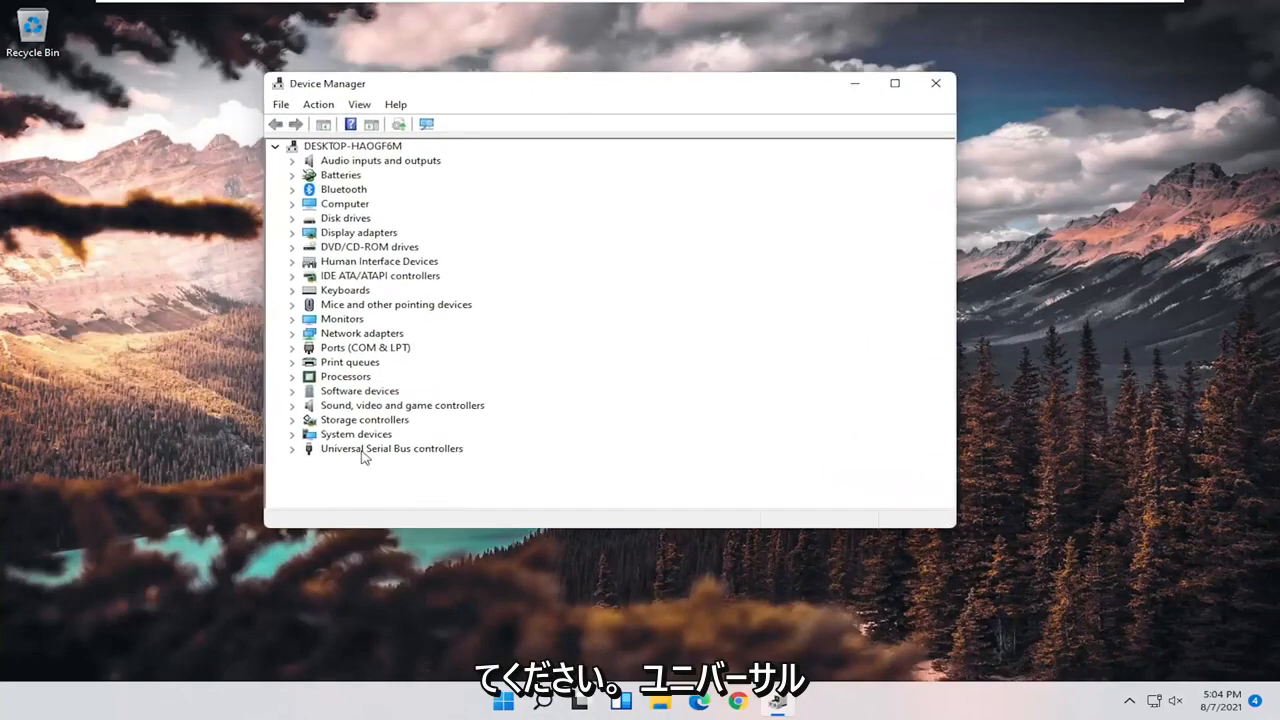
Expand Universal Serial Bus controllers and start the driver update for Generic USB Hub
click(291, 448)
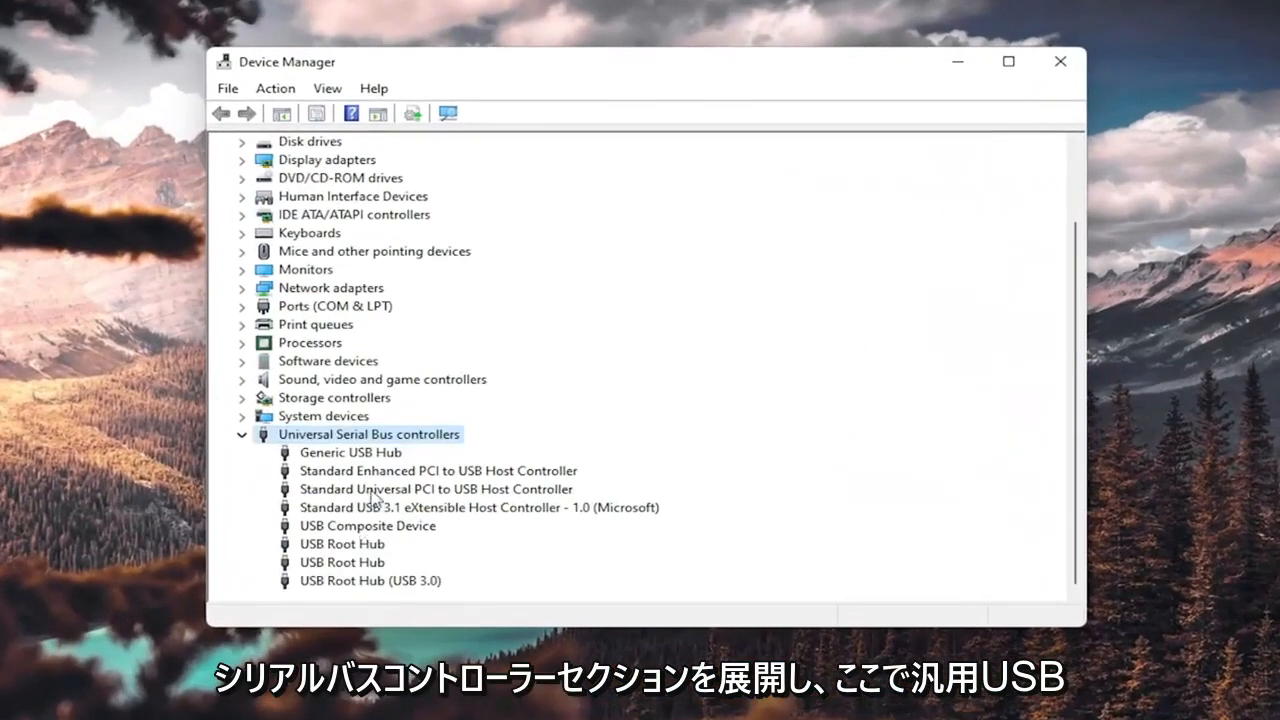
mouse_move(330, 460)
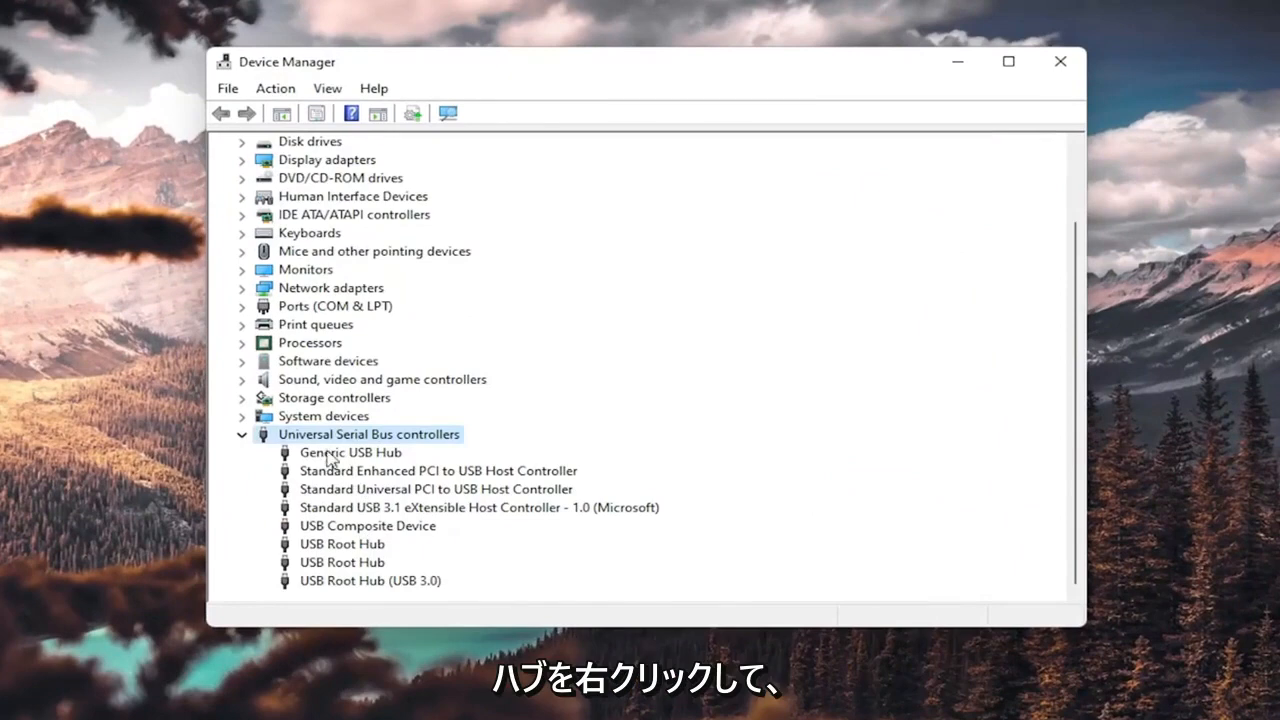
right_click(350, 452)
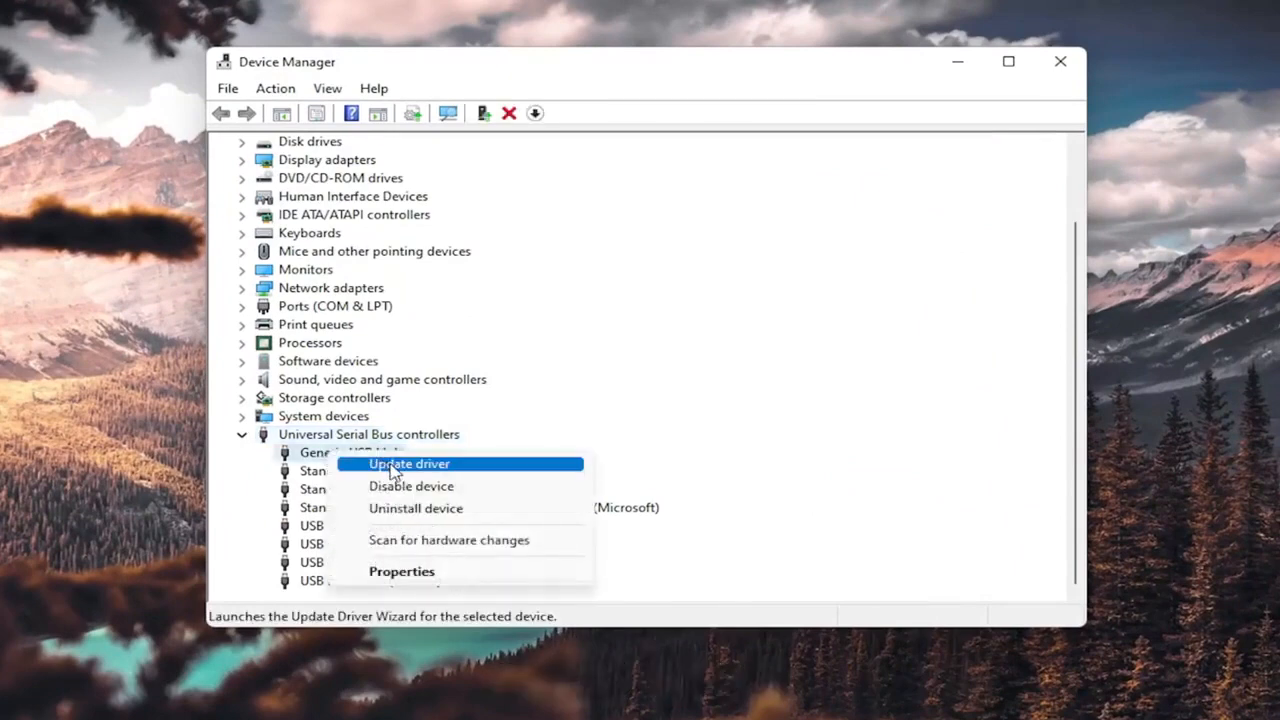
click(408, 464)
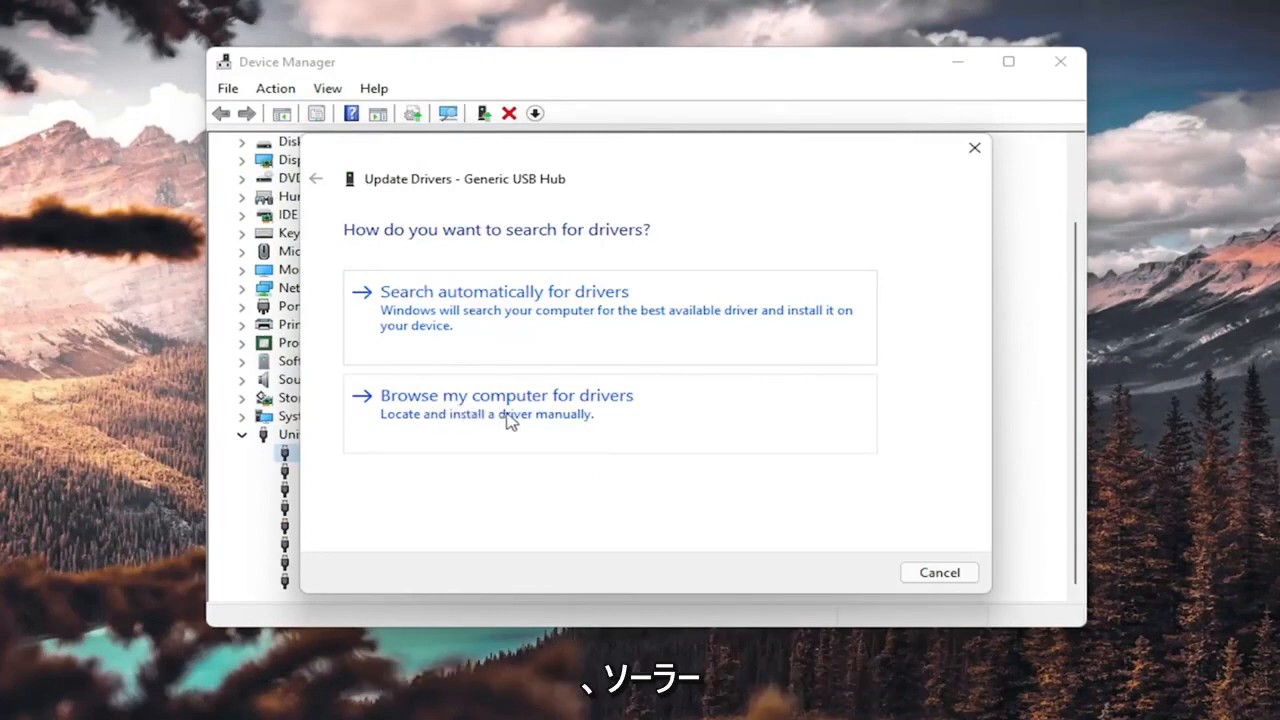
Install the Generic USB Hub model from the computer's compatible driver list and close the wizard
click(506, 395)
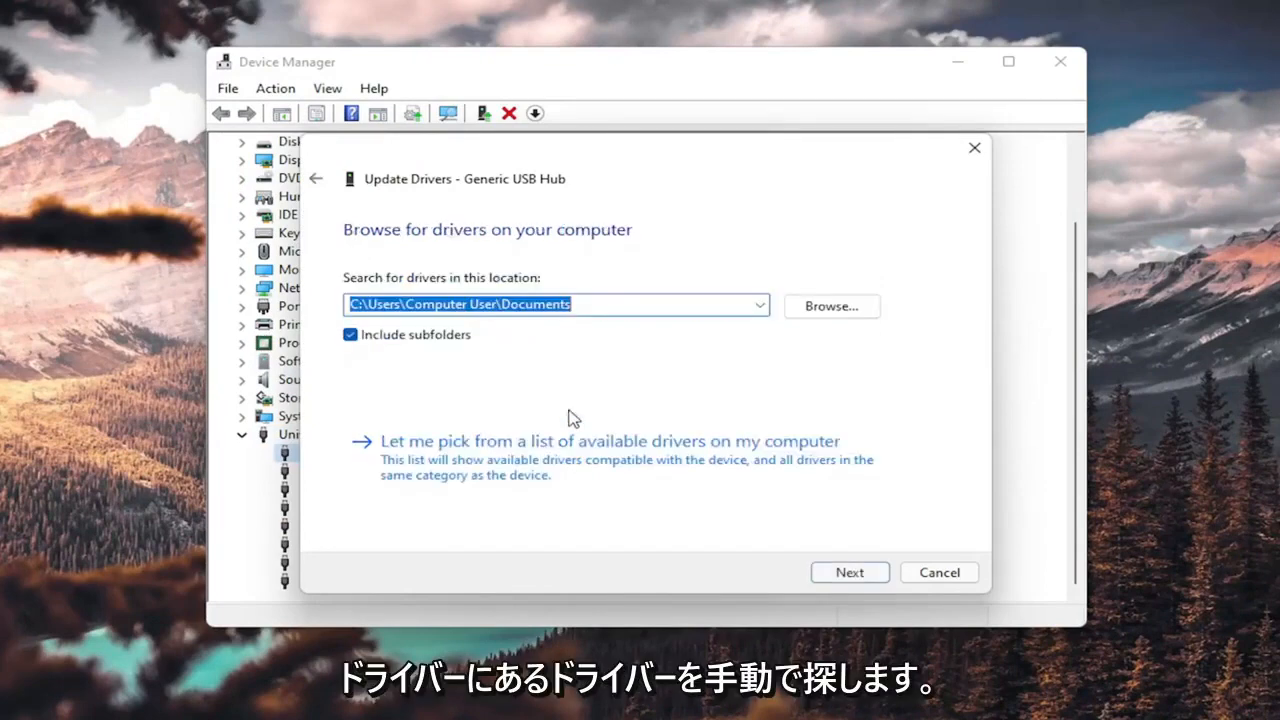
mouse_move(453, 465)
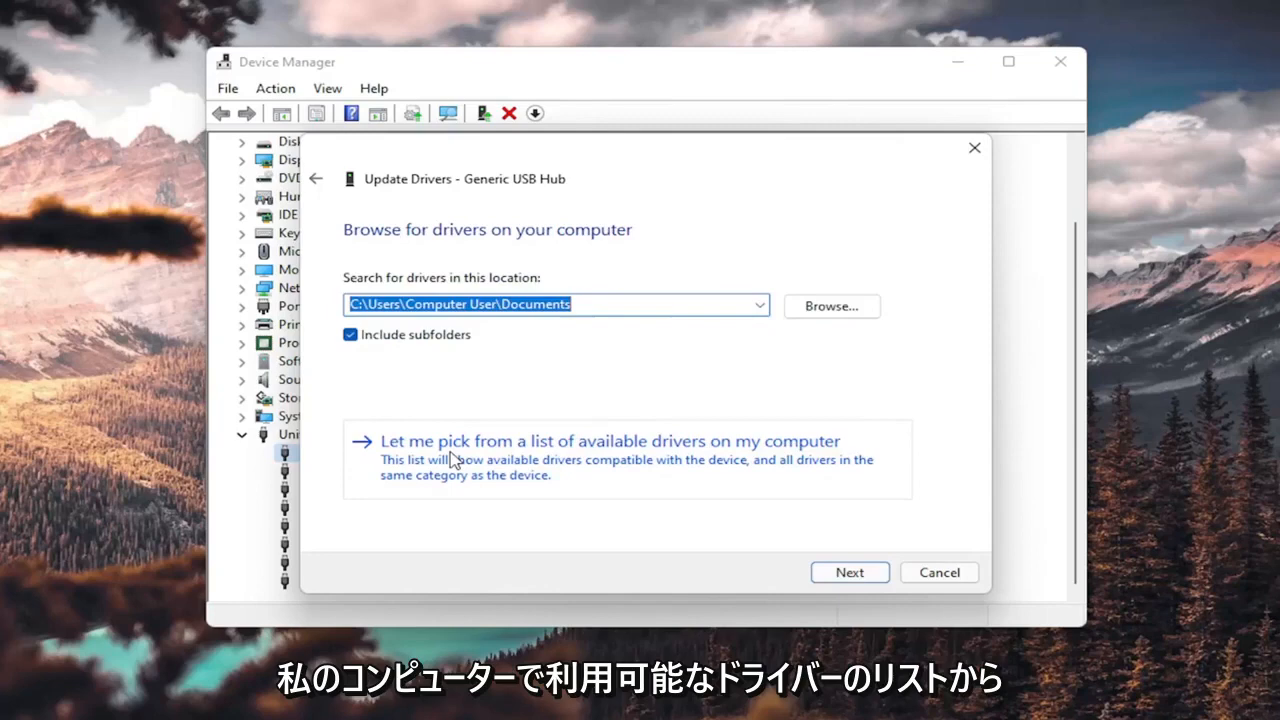
click(609, 441)
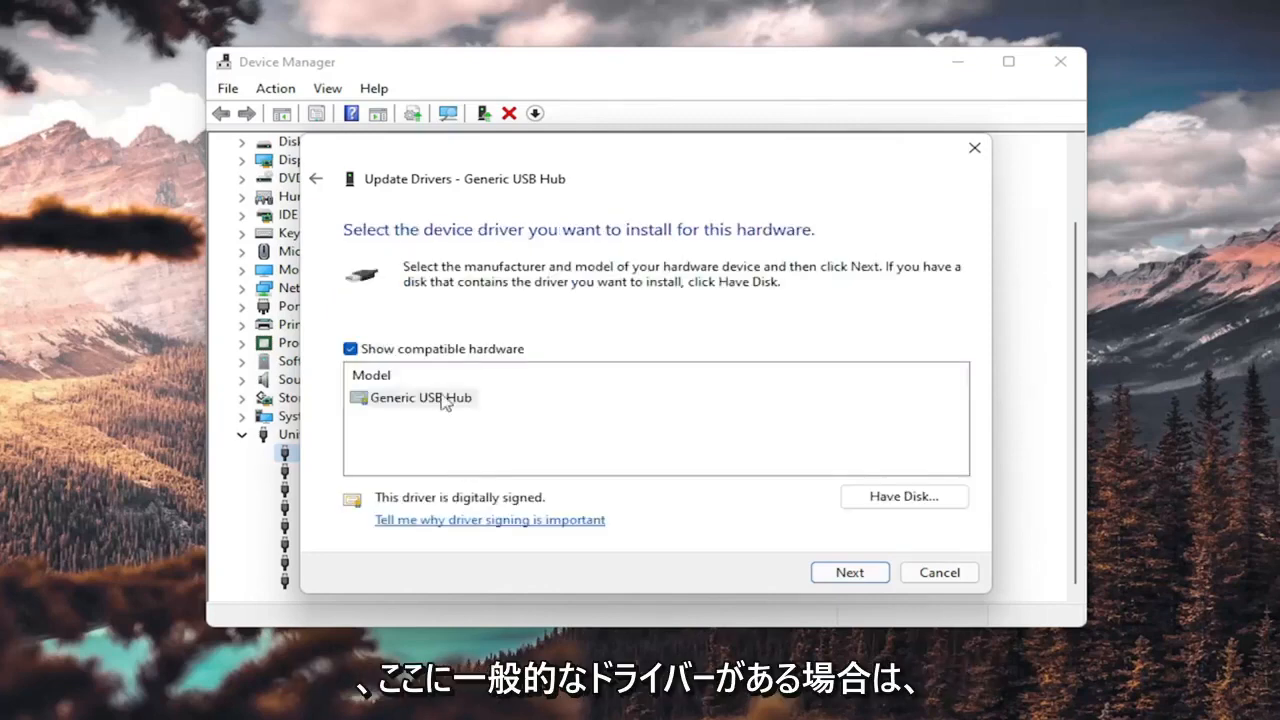
click(420, 398)
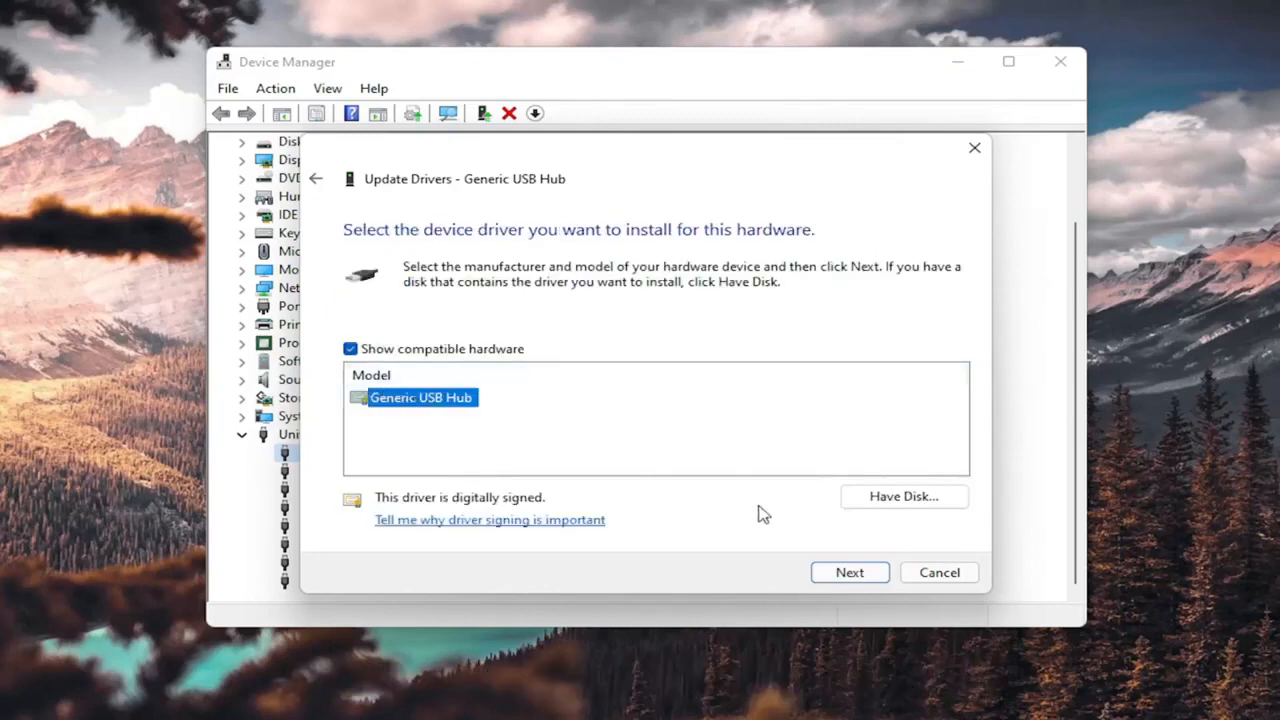
click(849, 572)
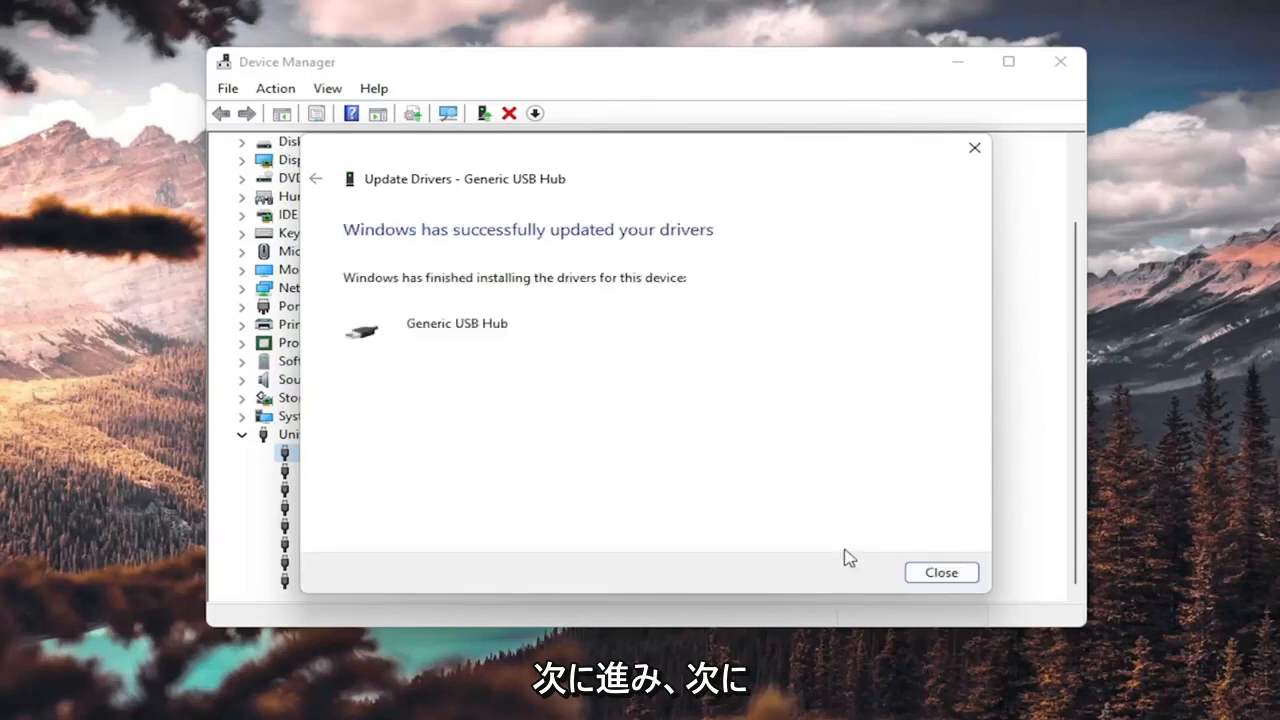
click(941, 572)
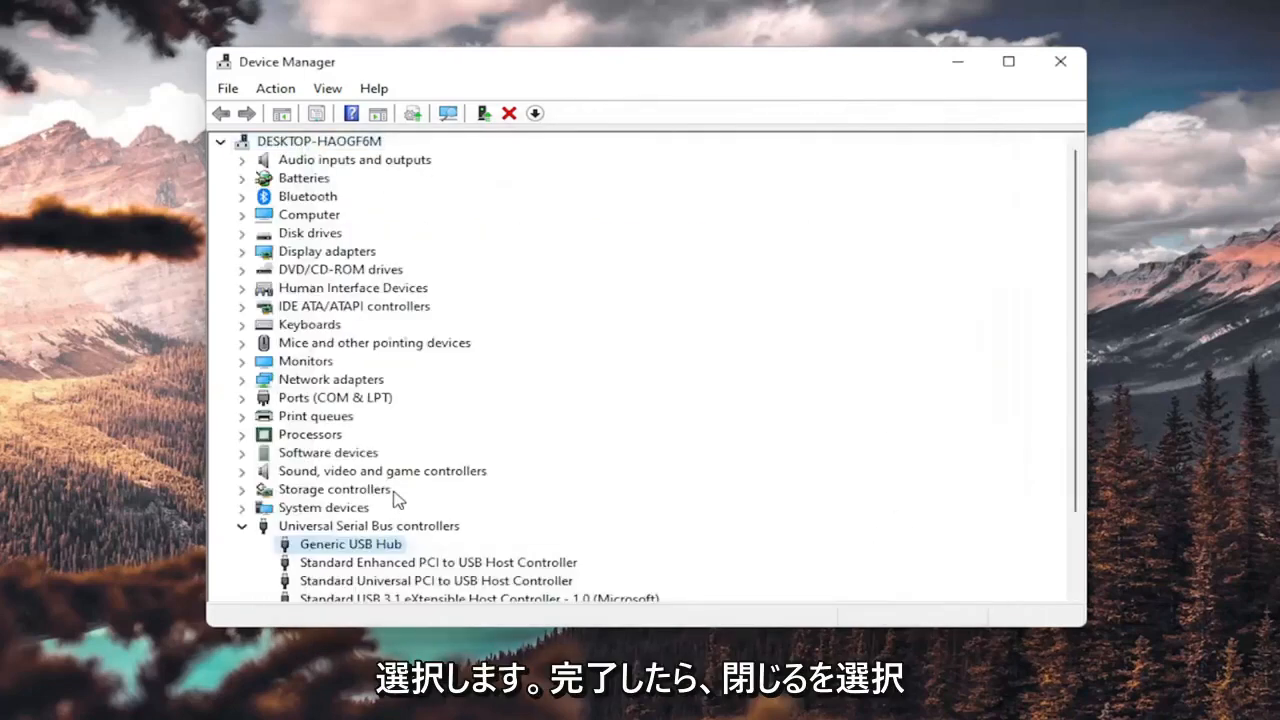
Uninstall the Generic USB Hub device and confirm the removal
scroll(down, 3)
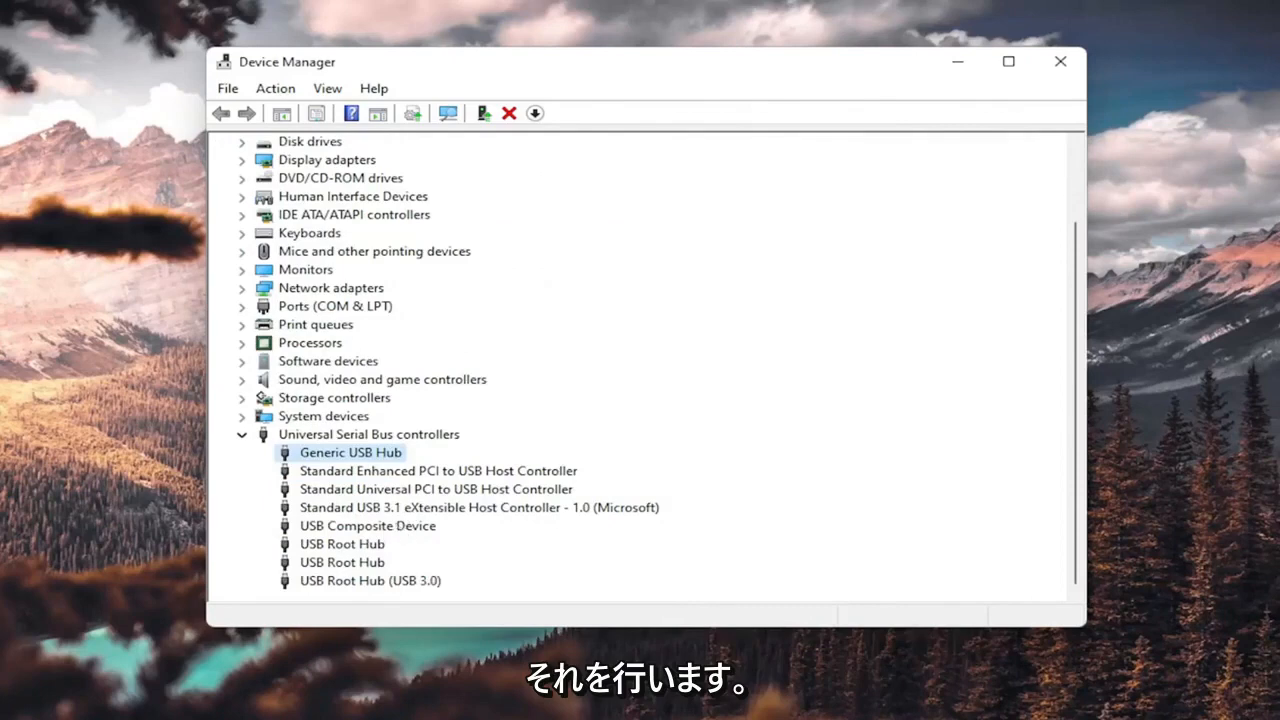
mouse_move(387, 481)
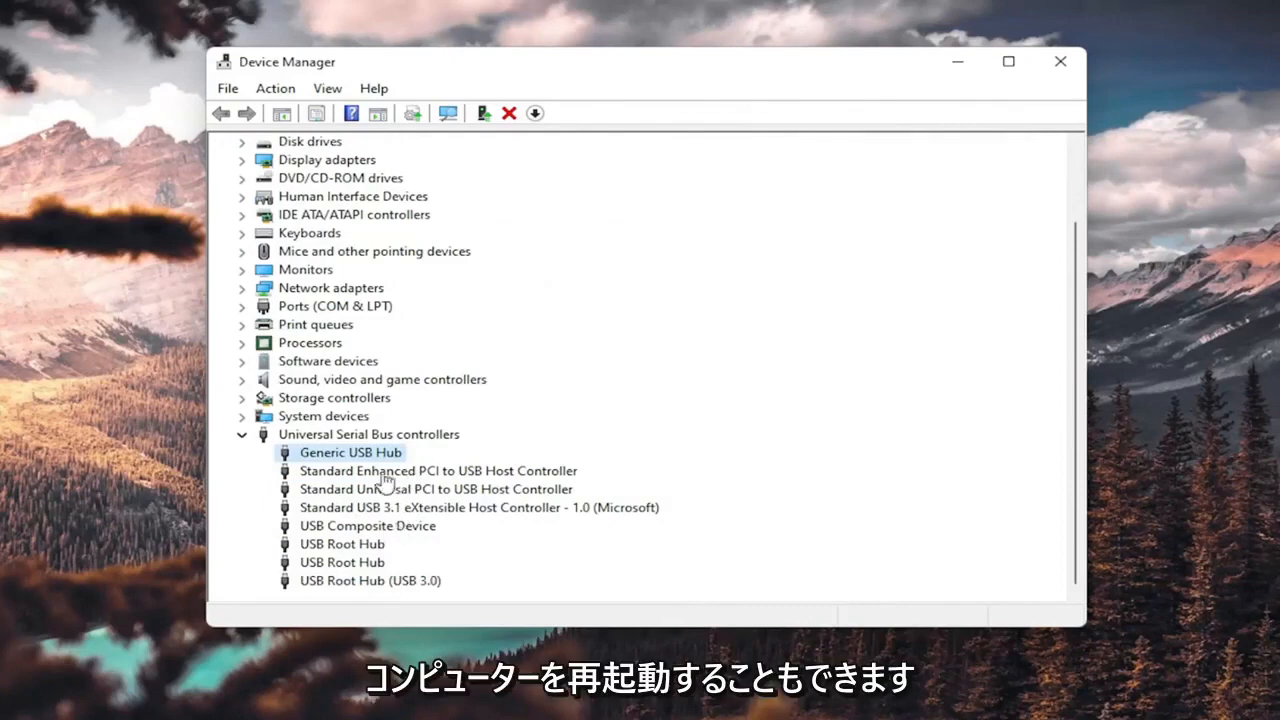
right_click(350, 452)
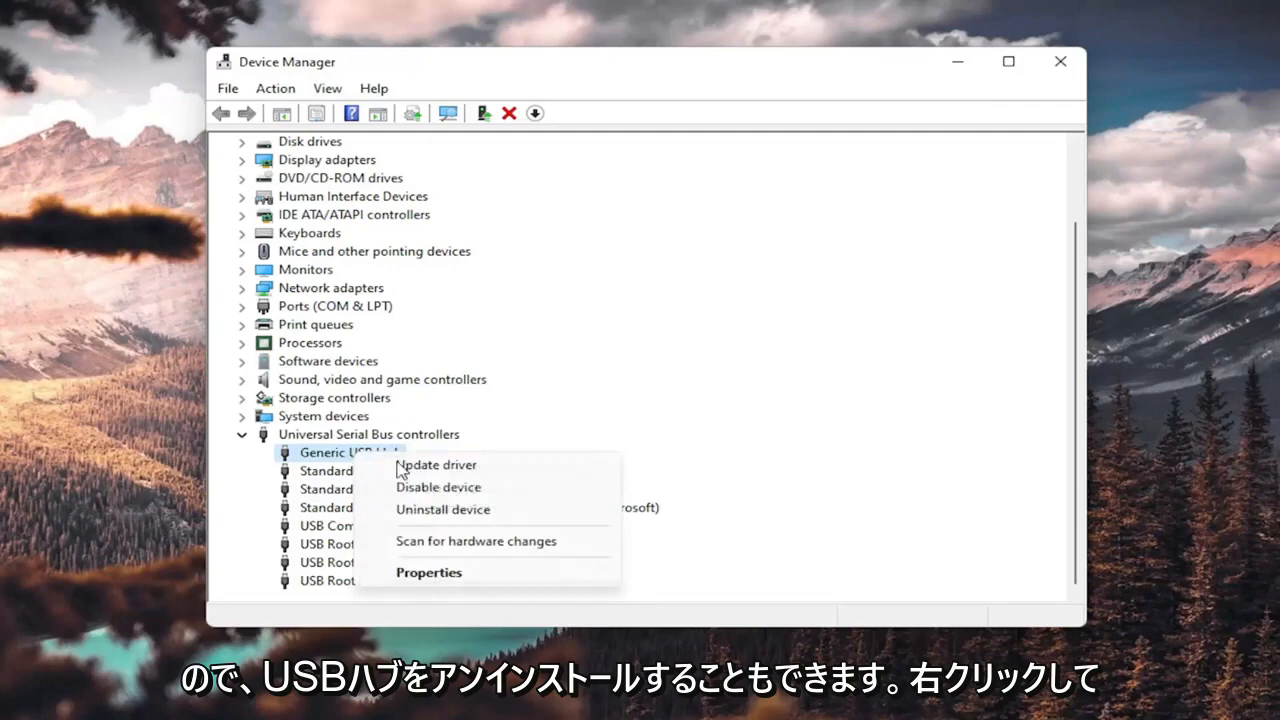
click(443, 510)
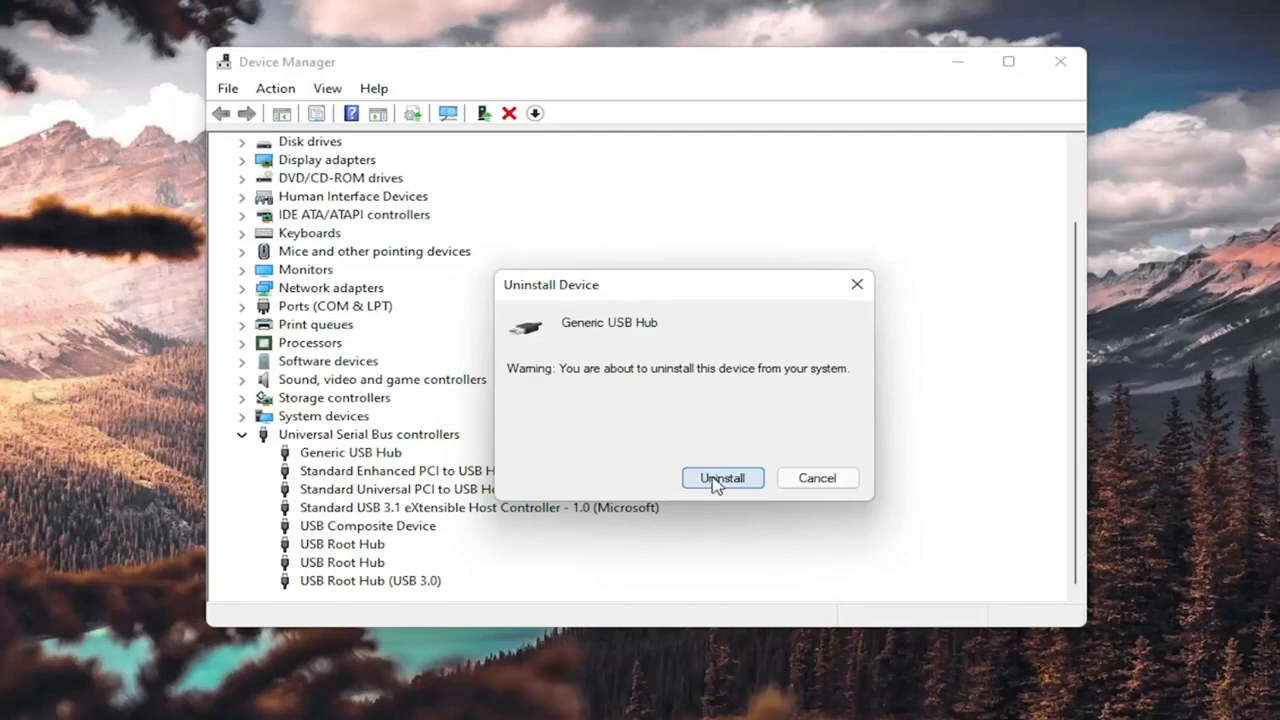
click(722, 478)
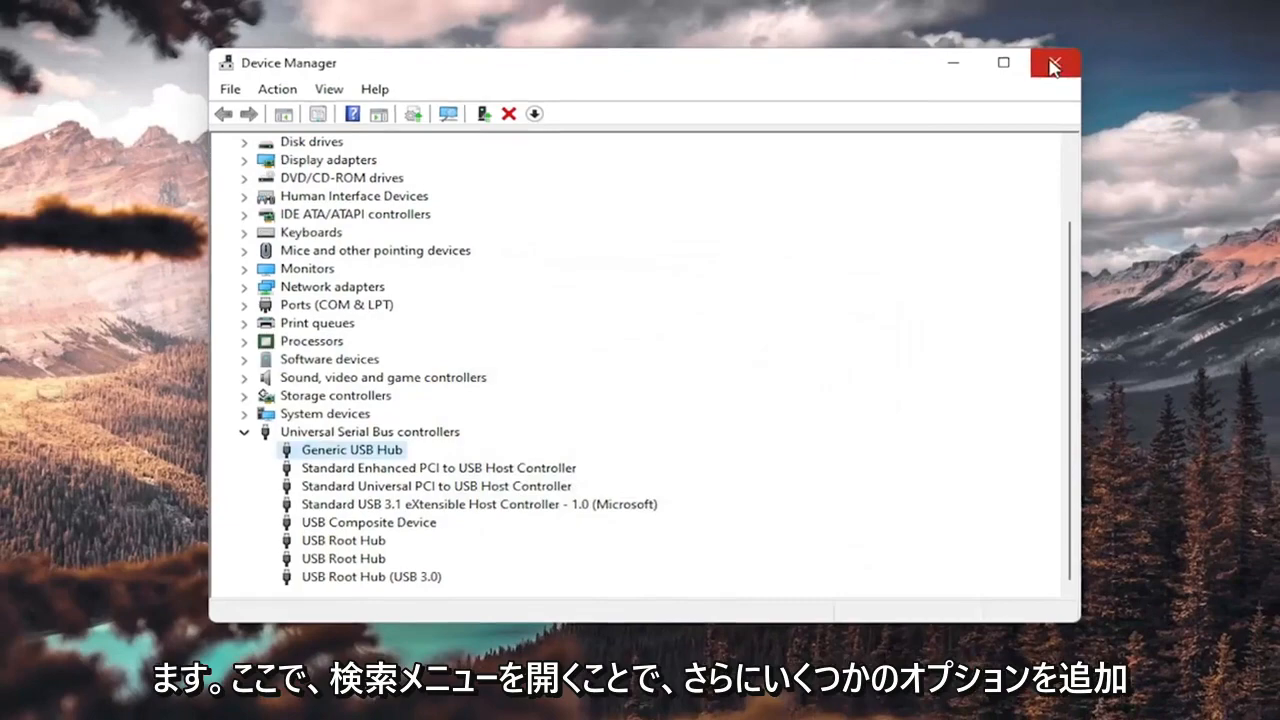
Close Device Manager and open Command Prompt as administrator from a 'cmd' search
click(1053, 63)
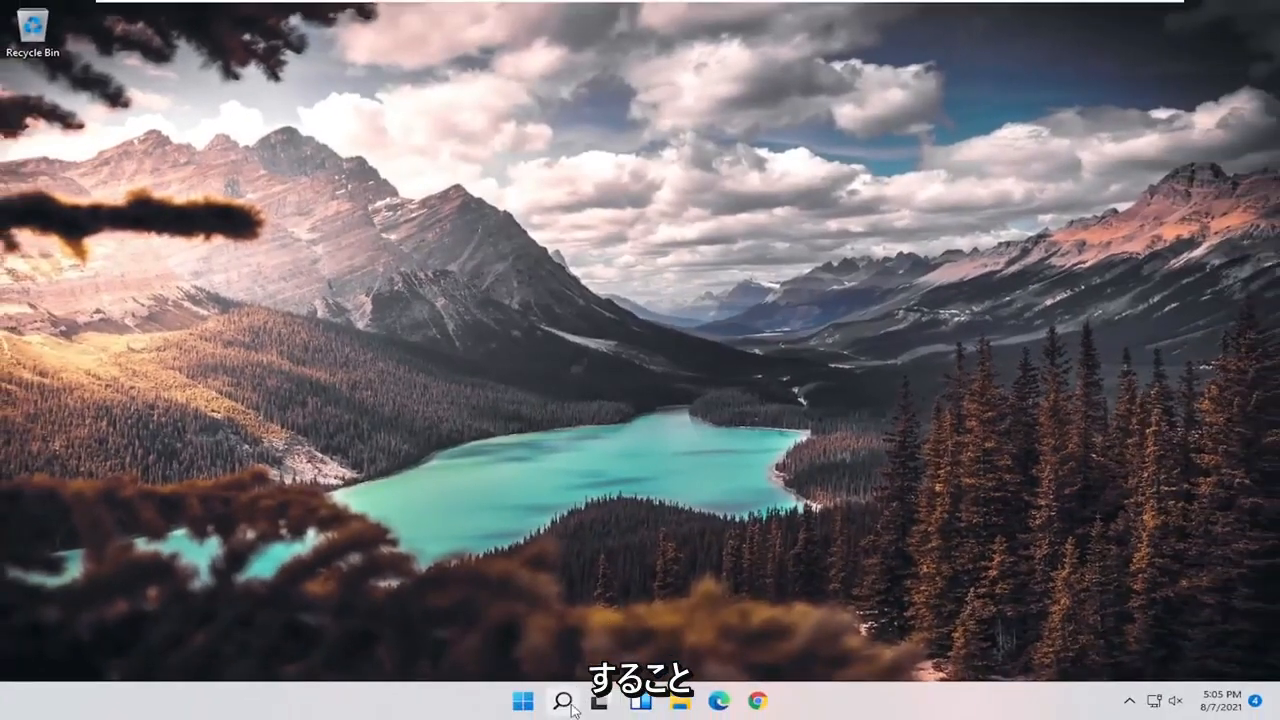
text(cmd)
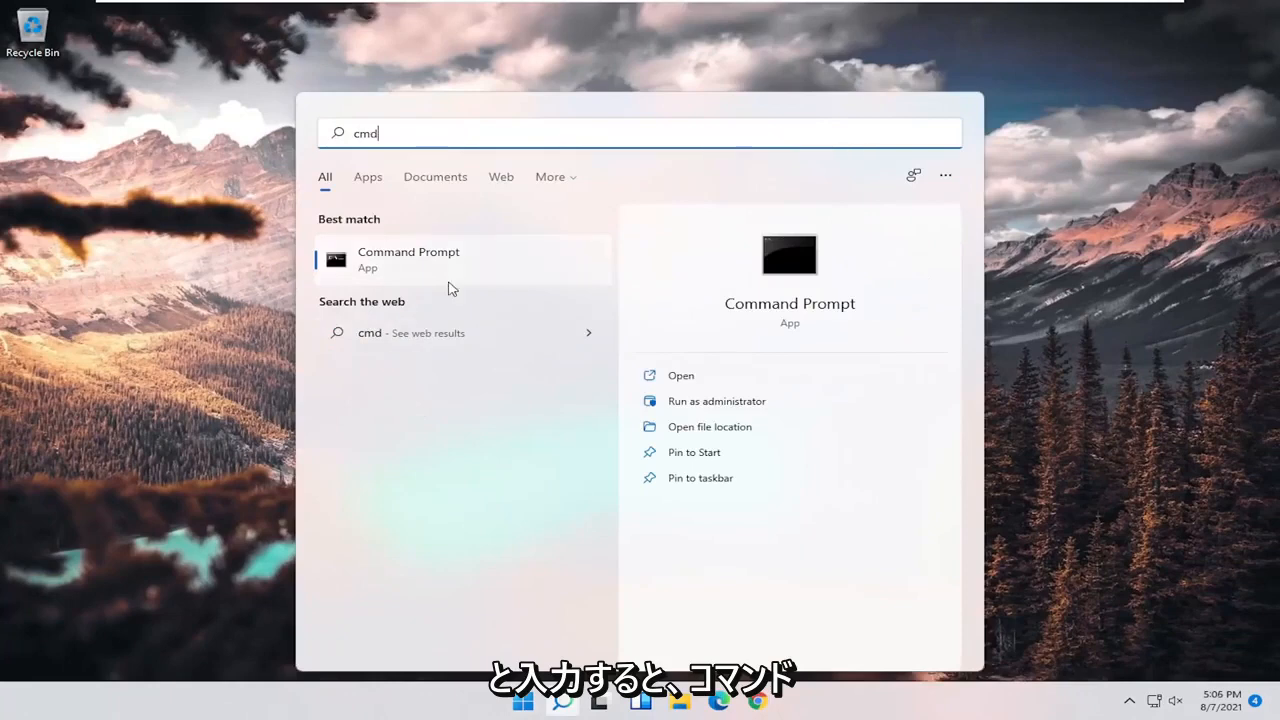
mouse_move(395, 263)
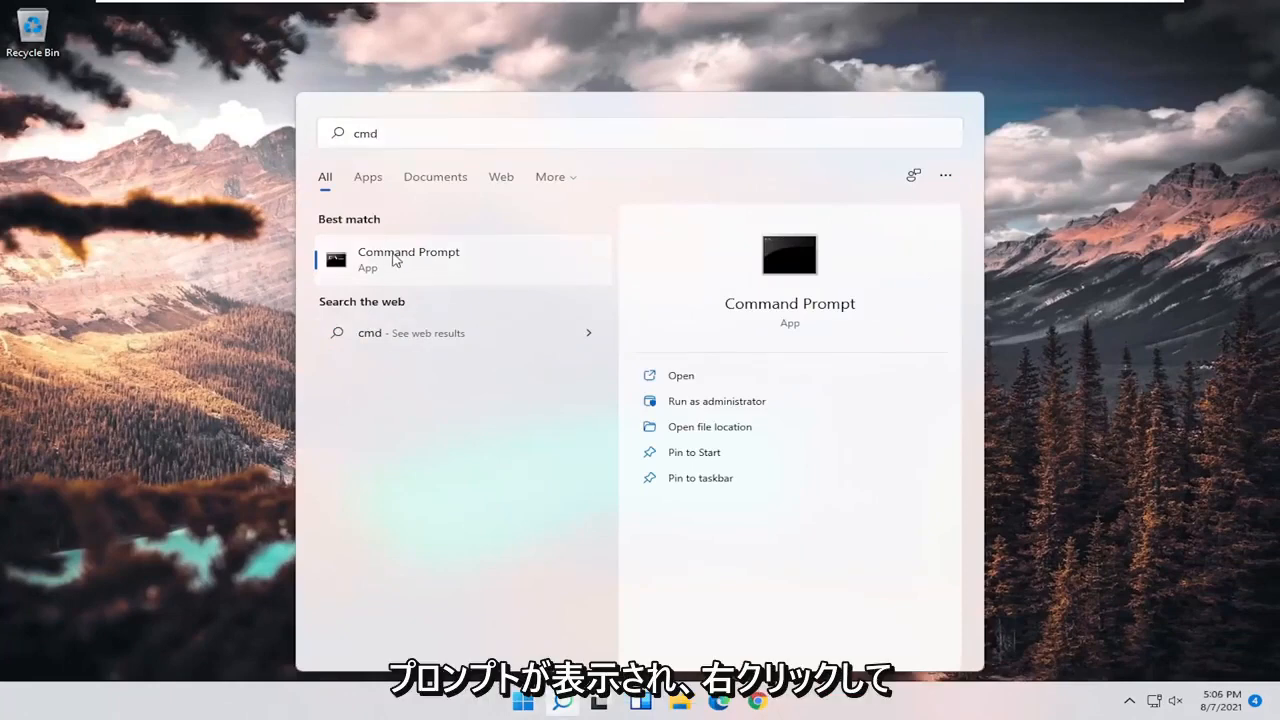
click(716, 401)
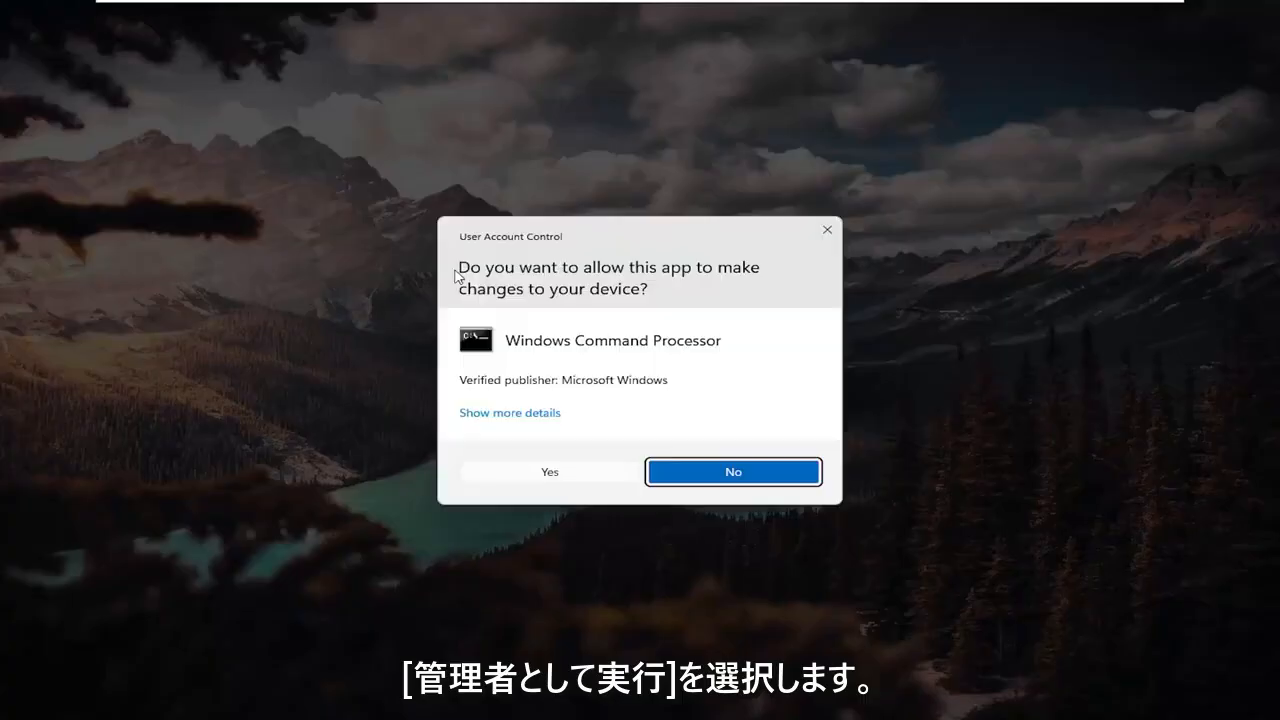
mouse_move(548, 454)
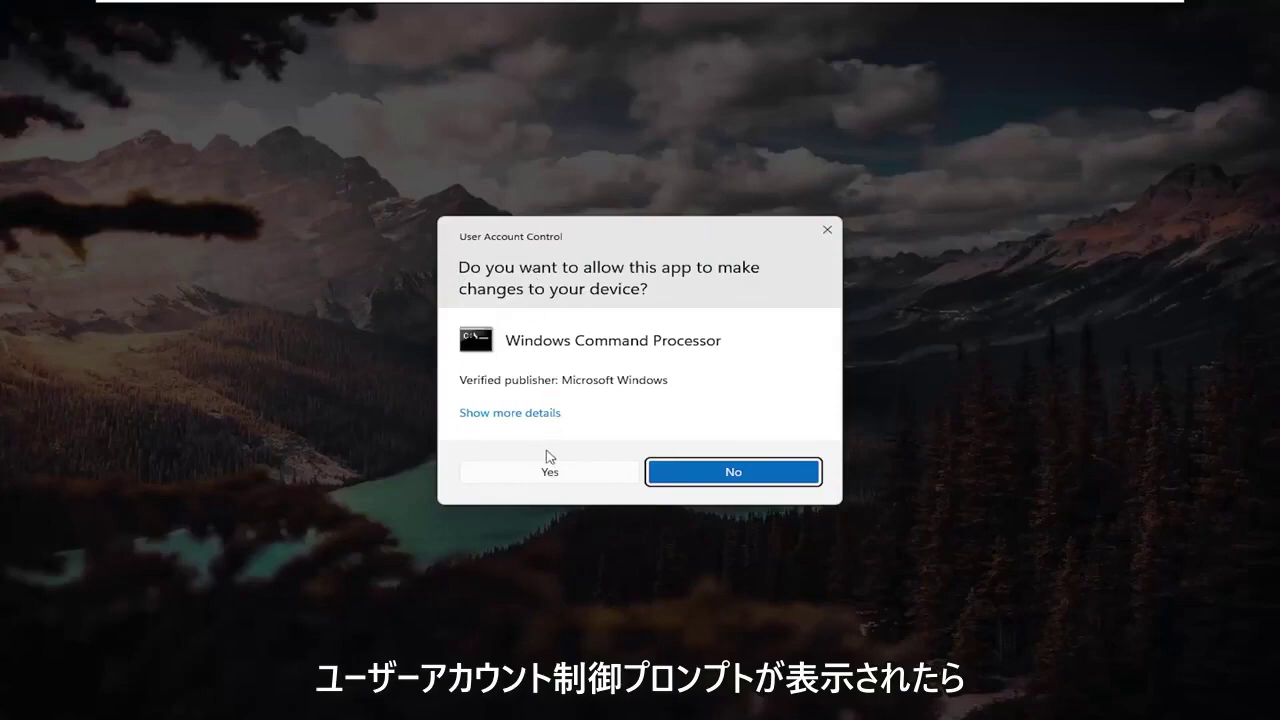
click(549, 472)
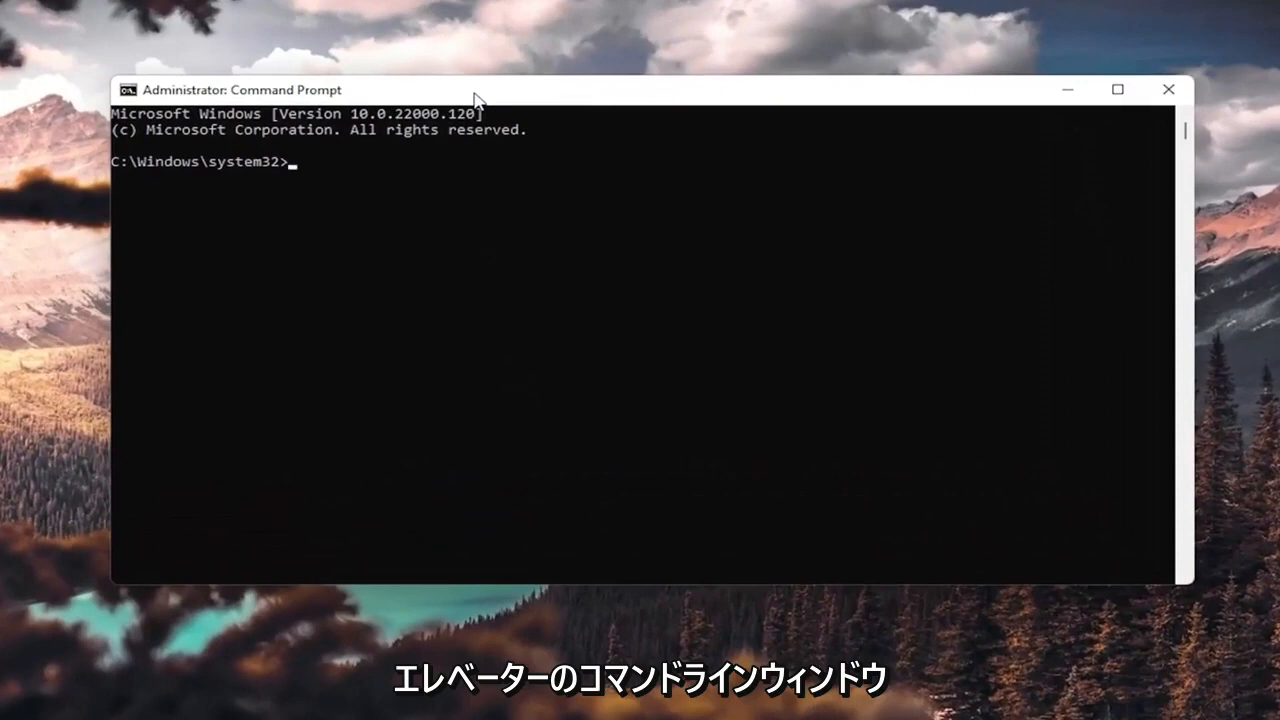
Run 'sfc /scannow' until it reports no integrity violations, then close Command Prompt
text(sfc)
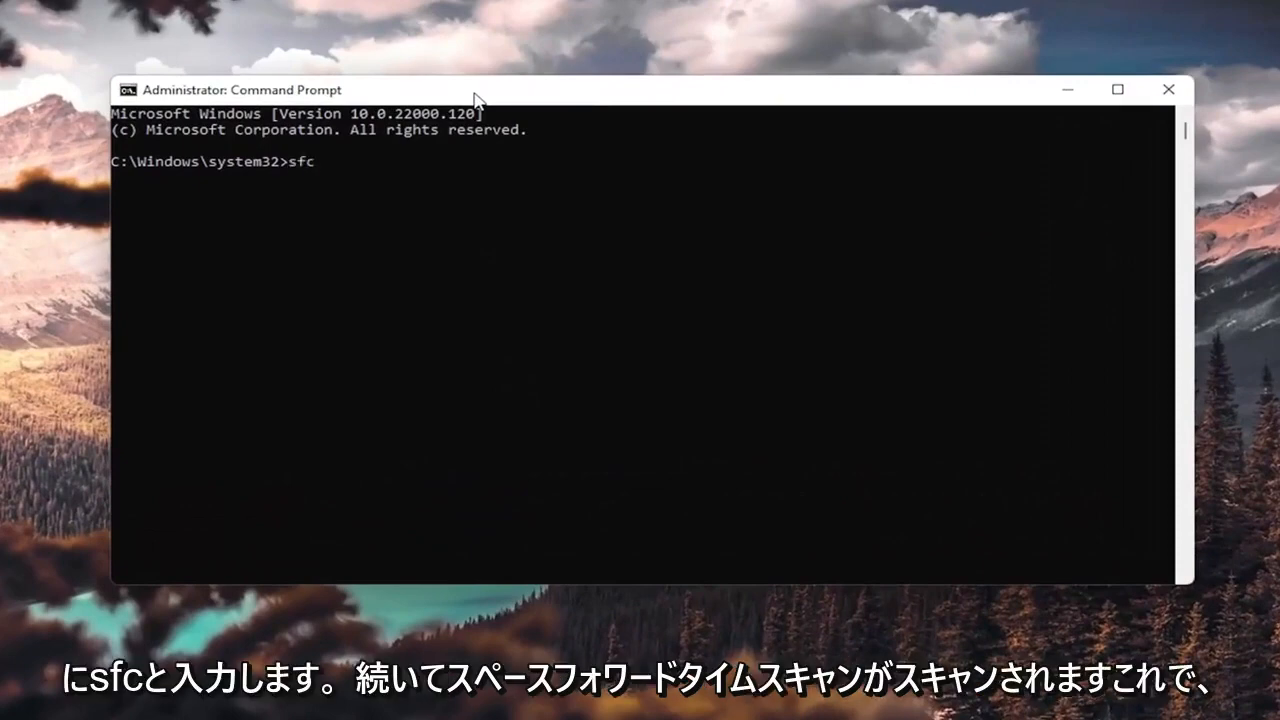
text(/scan)
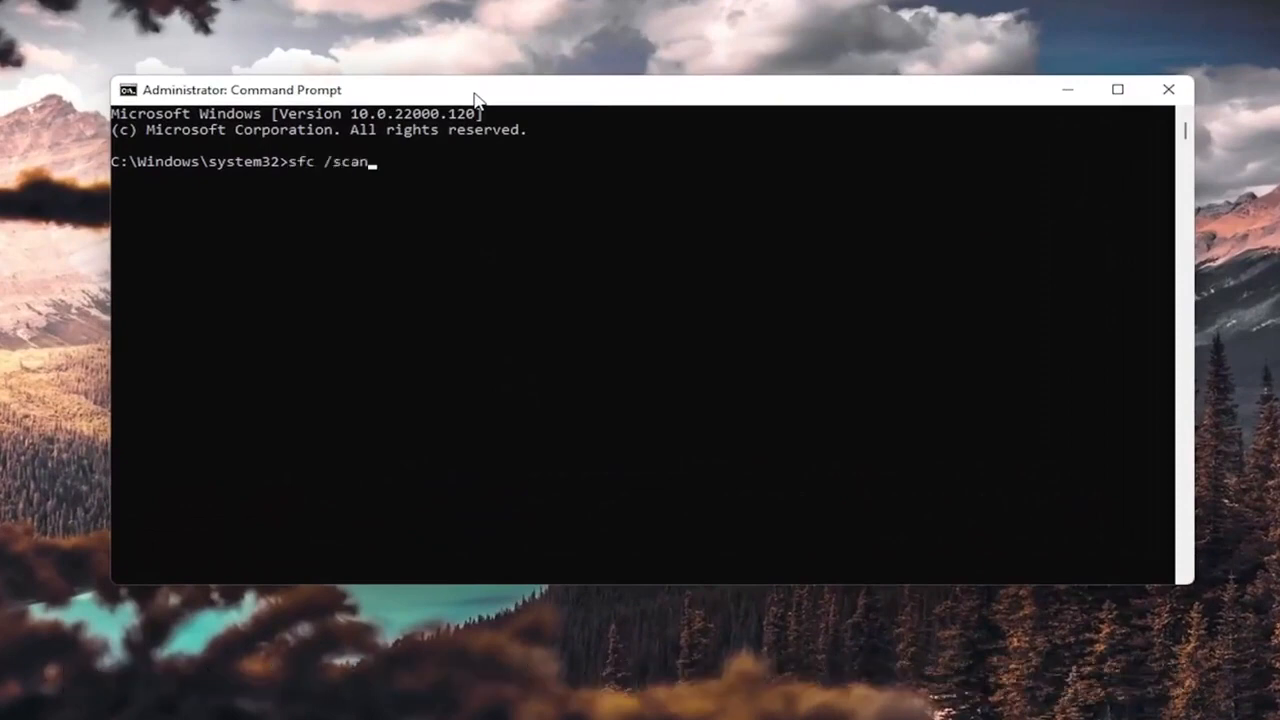
text(now)
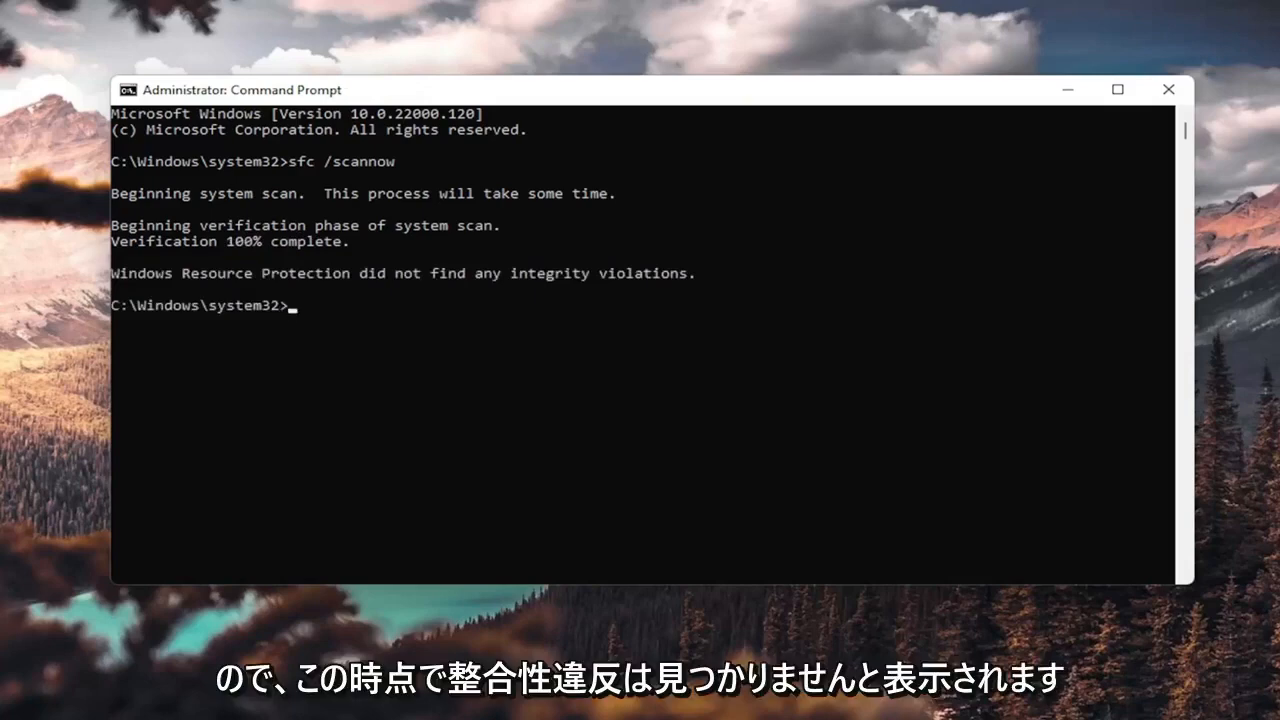
mouse_move(557, 302)
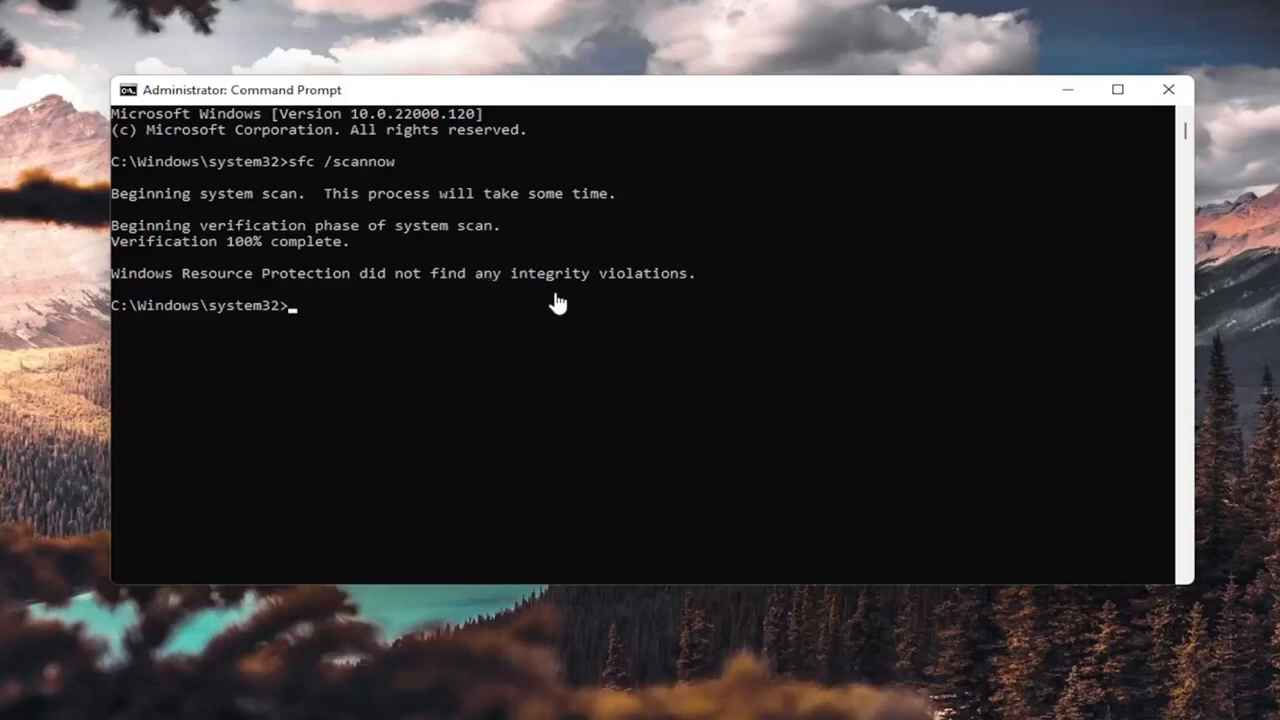
click(1168, 89)
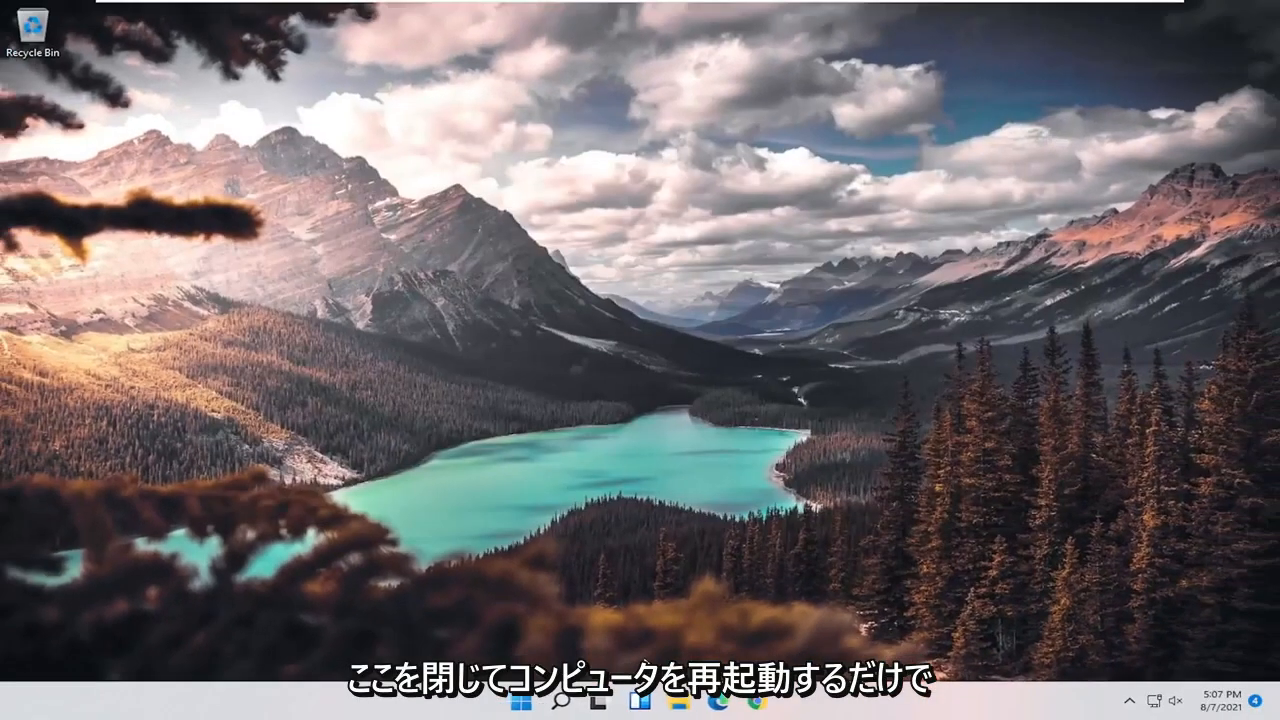